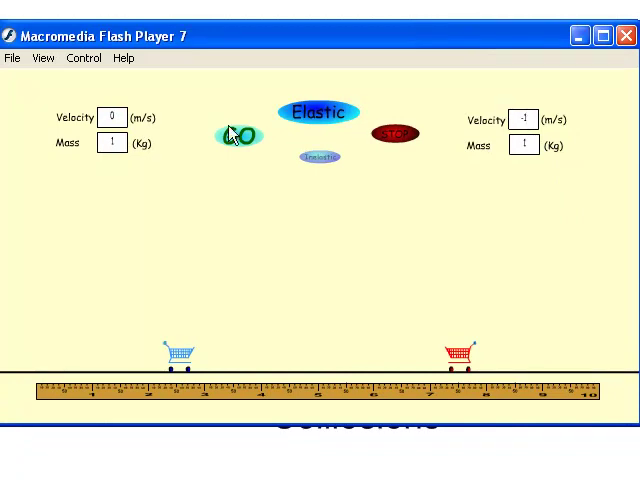
Step: Start the elastic two-cart collision run with GO, using unit velocities and masses
left_click(124, 116)
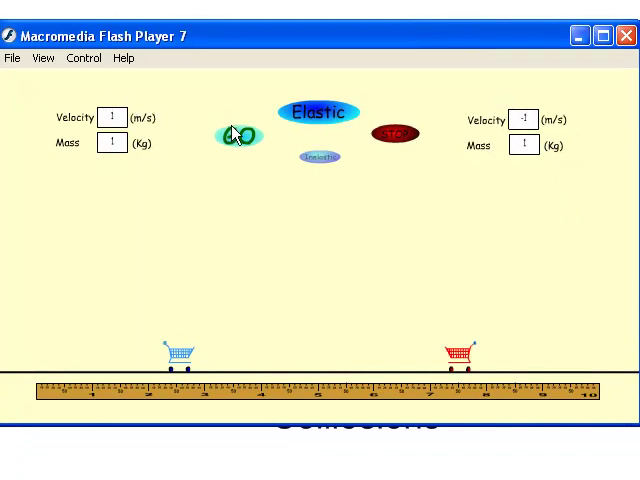
left_click(236, 136)
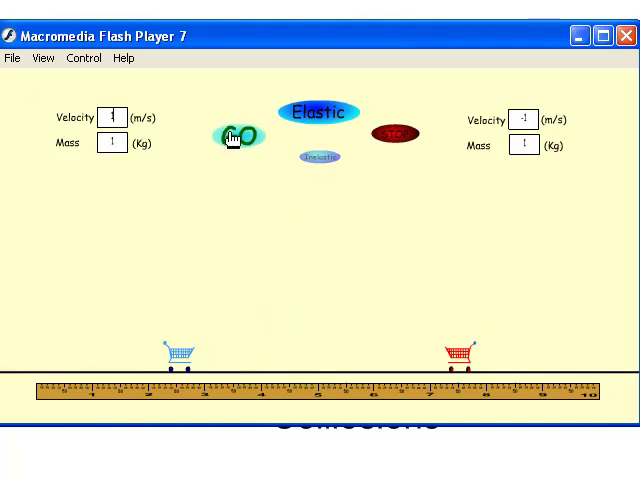
left_click(238, 136)
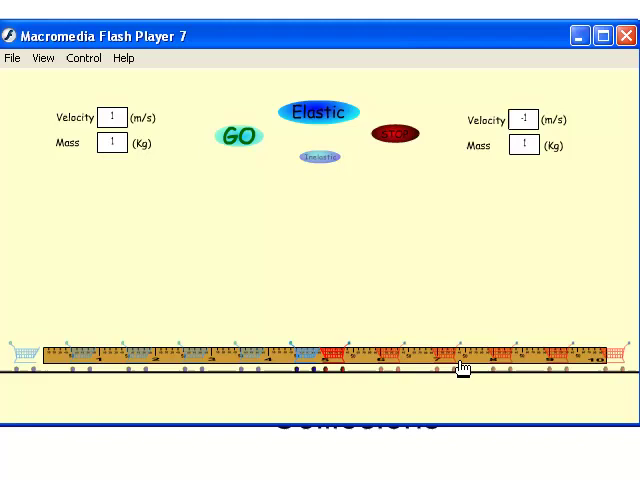
Step: Bring up the Flash Player context menu with Zoom In over the finished run
right_click(460, 368)
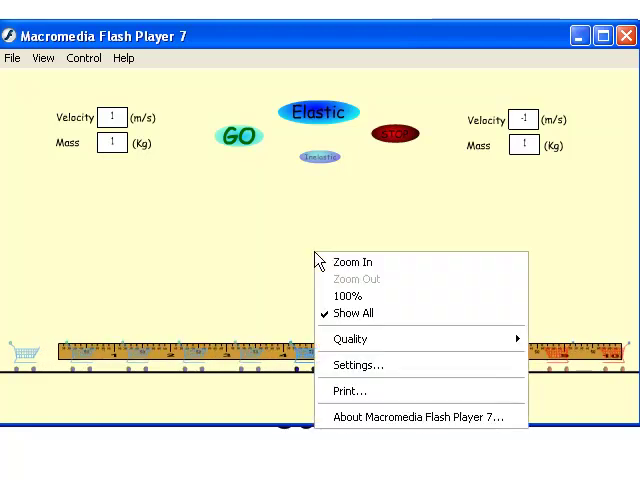